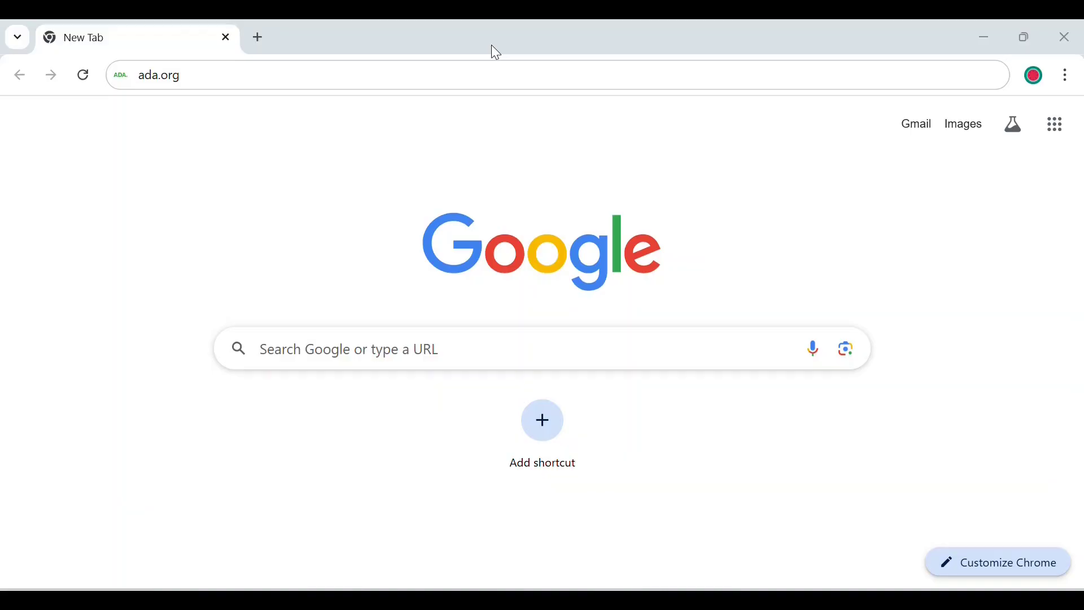
{"action": "mouse_move", "coordinate": [575, 47]}
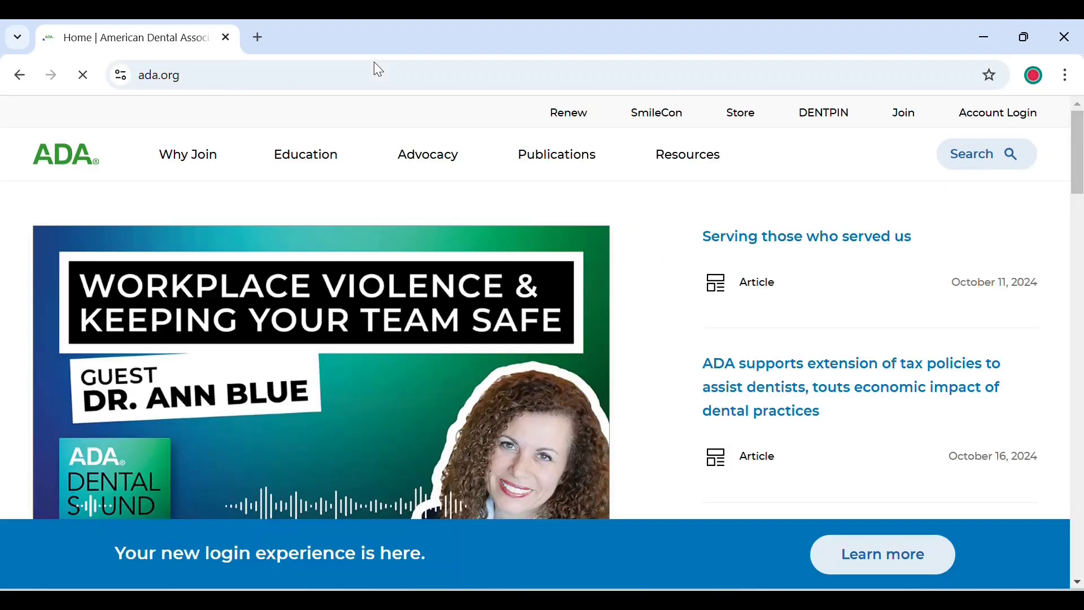
Step: Scroll down the ada.org homepage
{"action": "scroll", "scroll_direction": "down", "scroll_amount": 3}
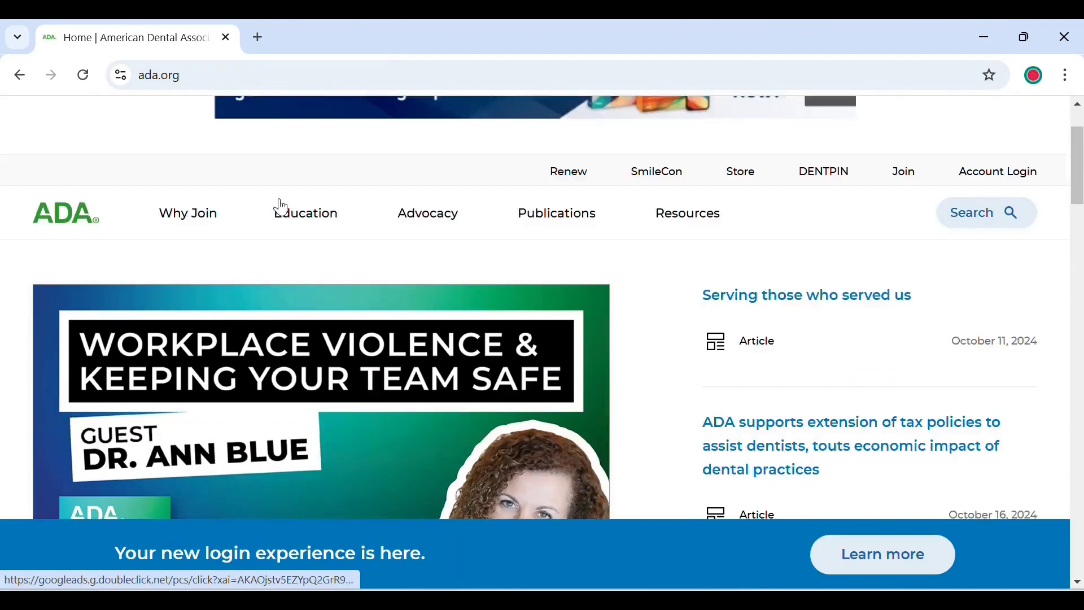
{"action": "scroll", "scroll_direction": "down", "scroll_amount": 3}
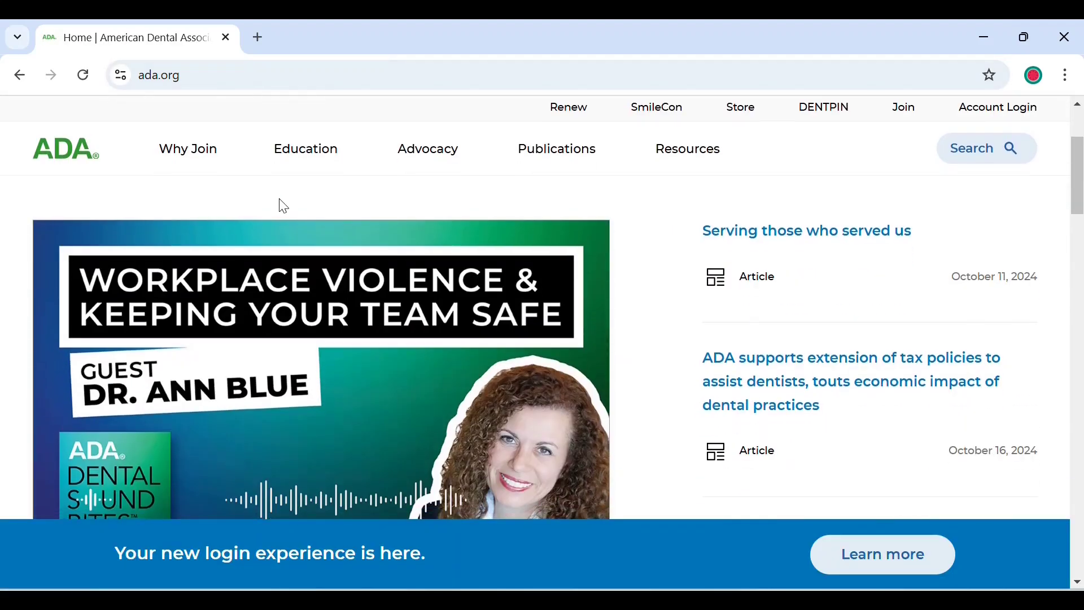
Step: Open DENTPIN from the Education menu and scroll down to 'Register for a DENTPIN'
{"action": "left_click", "coordinate": [306, 148]}
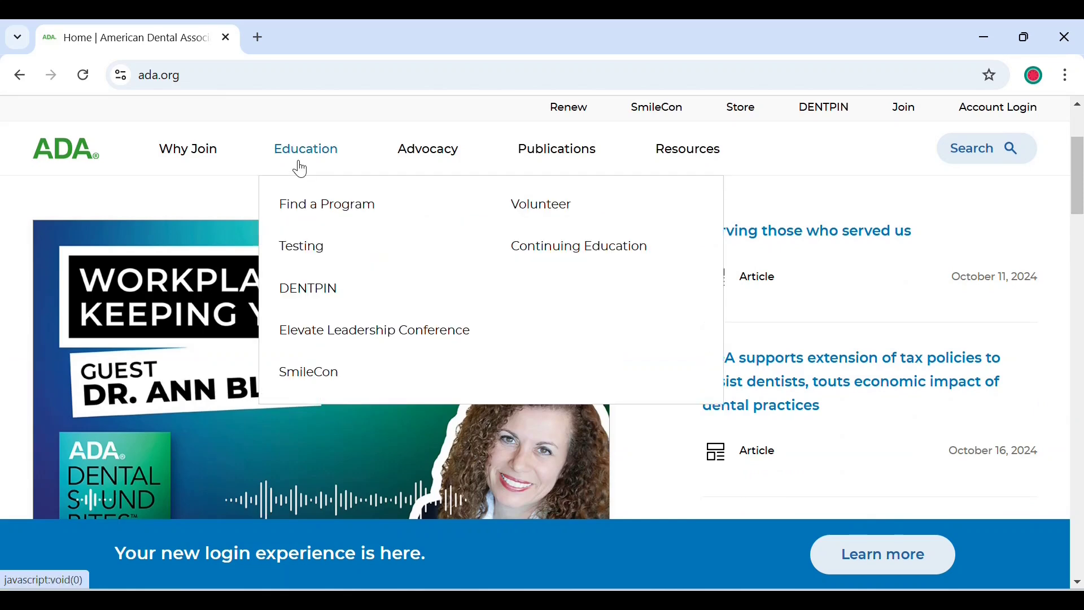
{"action": "mouse_move", "coordinate": [300, 283]}
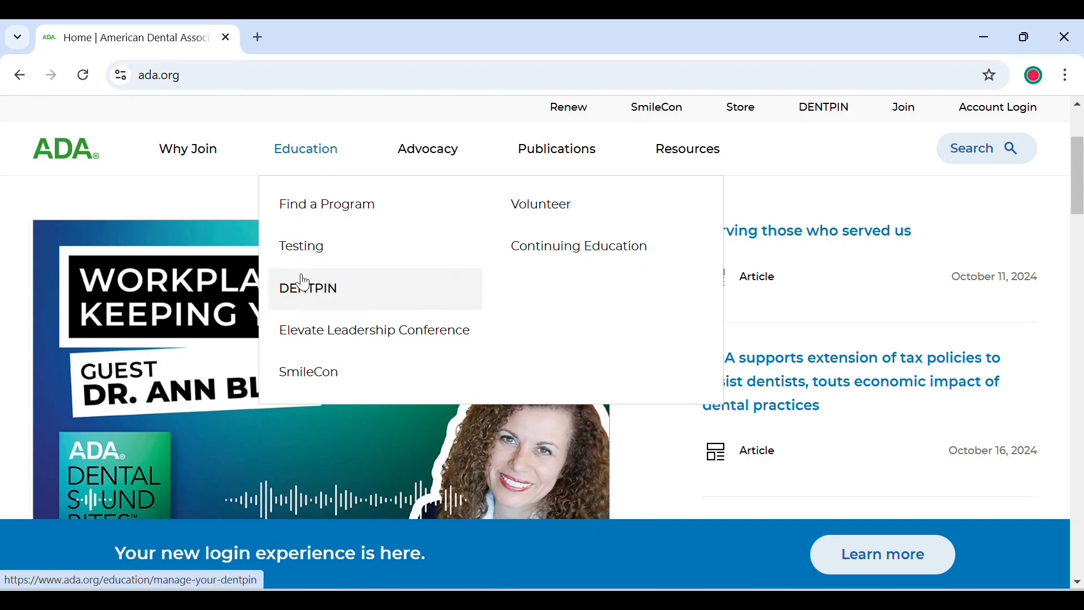
{"action": "left_click", "coordinate": [308, 288]}
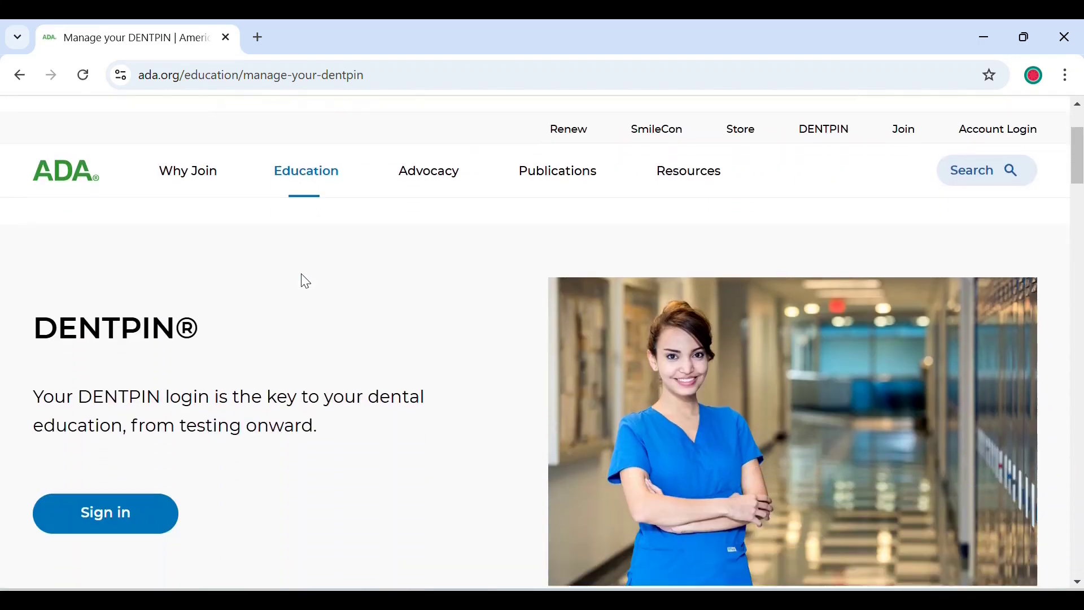
{"action": "scroll", "scroll_direction": "down", "scroll_amount": 3}
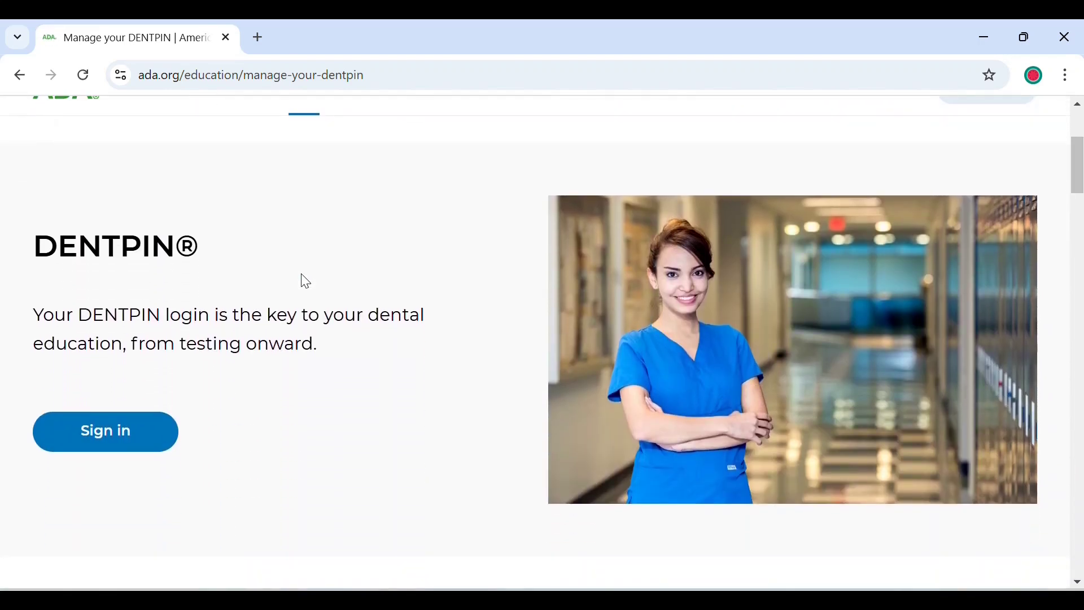
{"action": "mouse_move", "coordinate": [85, 379]}
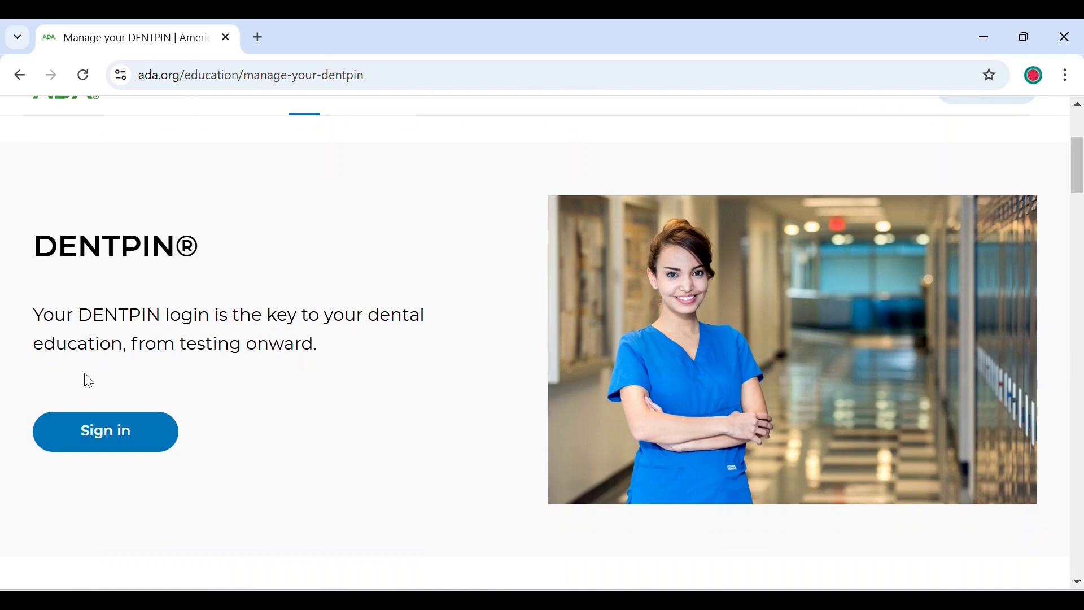
{"action": "mouse_move", "coordinate": [239, 398]}
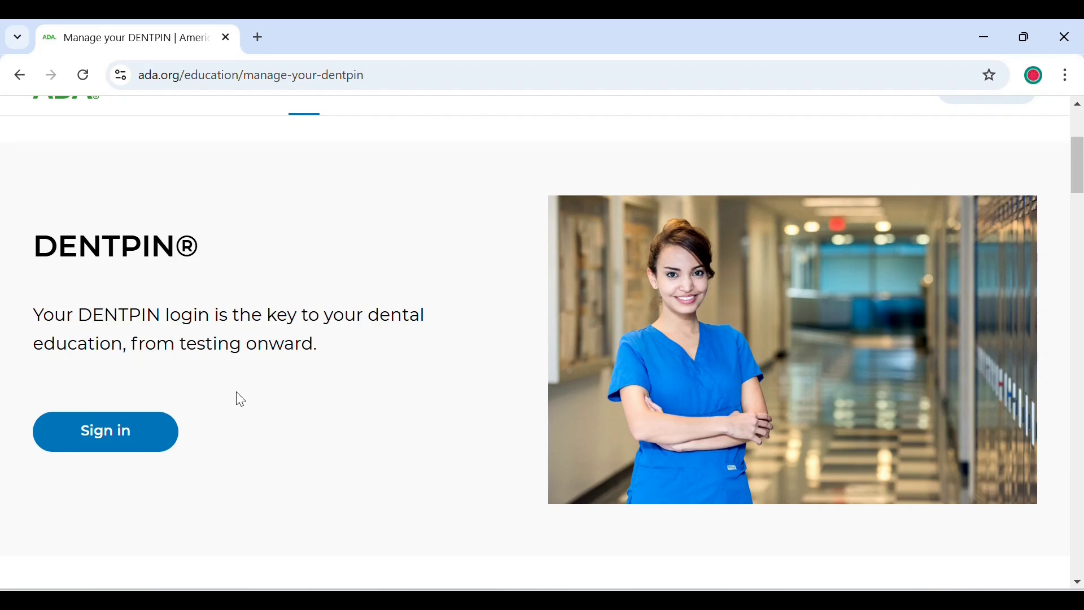
{"action": "scroll", "scroll_direction": "down", "scroll_amount": 3}
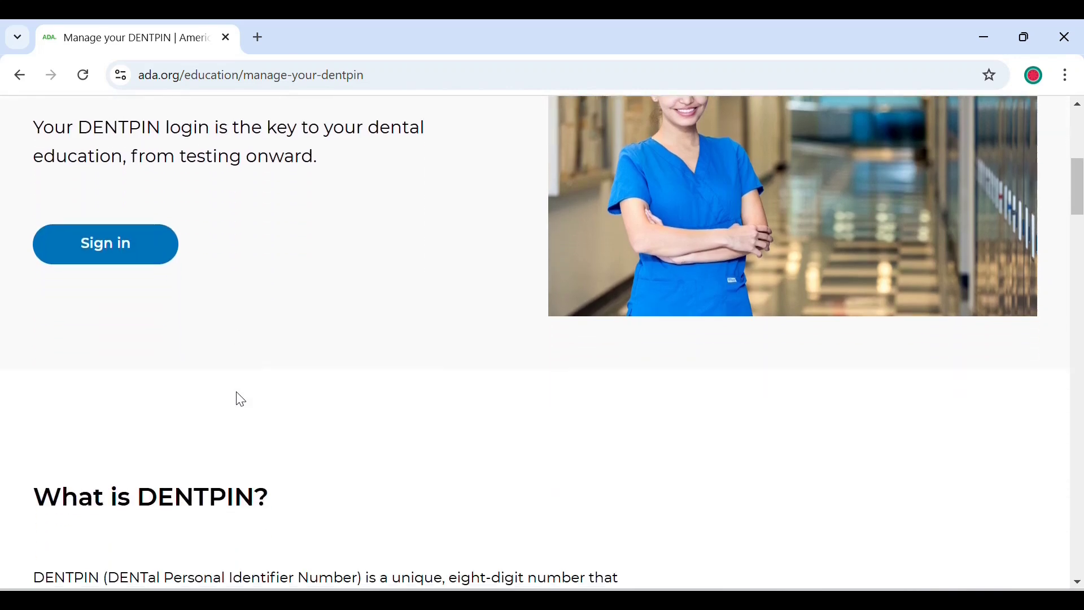
{"action": "scroll", "scroll_direction": "down", "scroll_amount": 3}
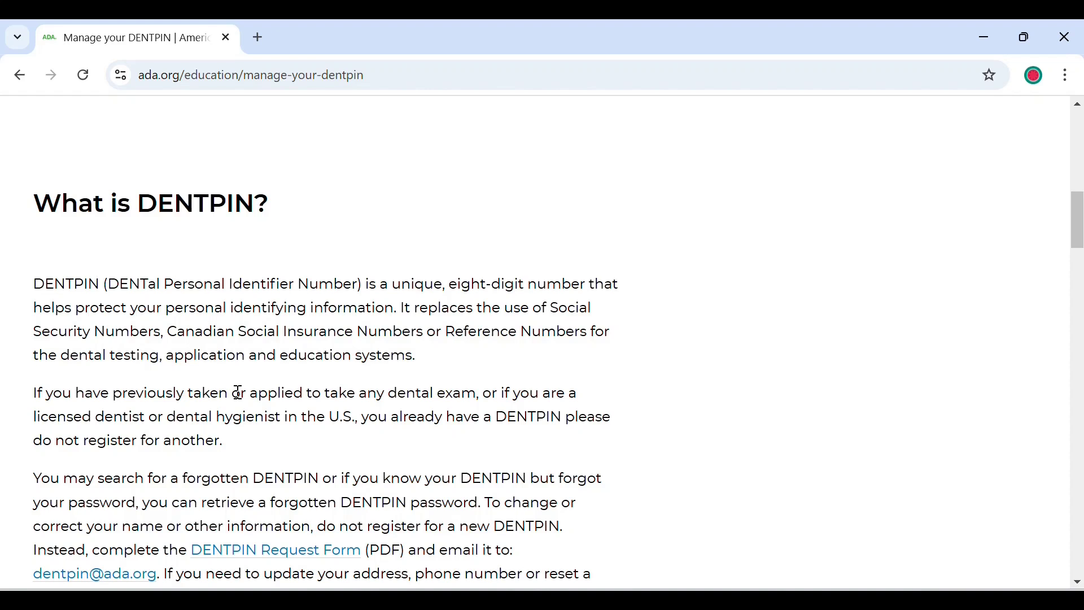
{"action": "scroll", "scroll_direction": "down", "scroll_amount": 3}
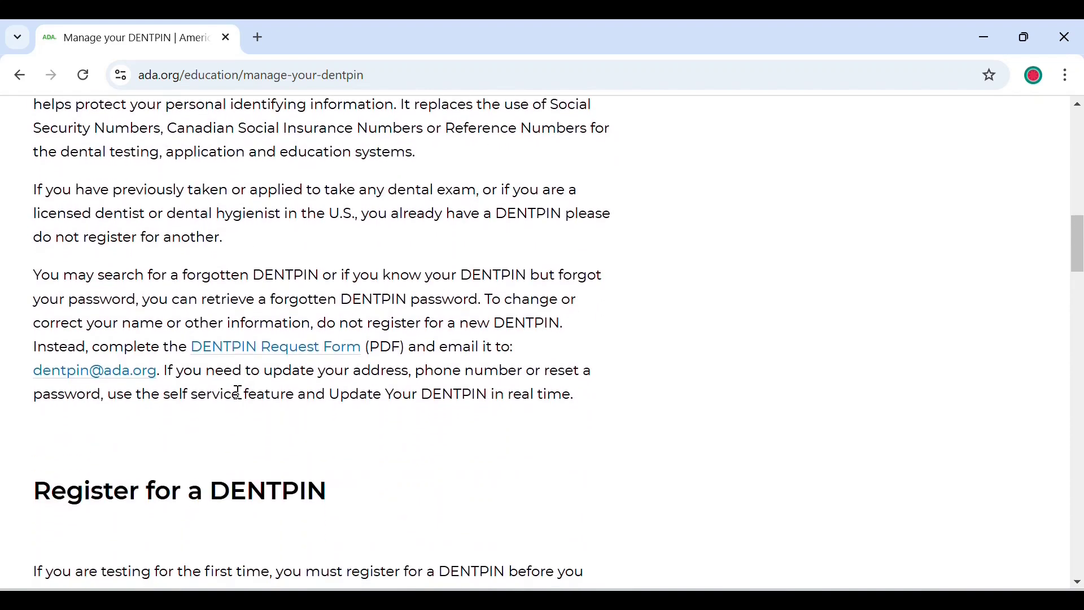
{"action": "scroll", "scroll_direction": "down", "scroll_amount": 3}
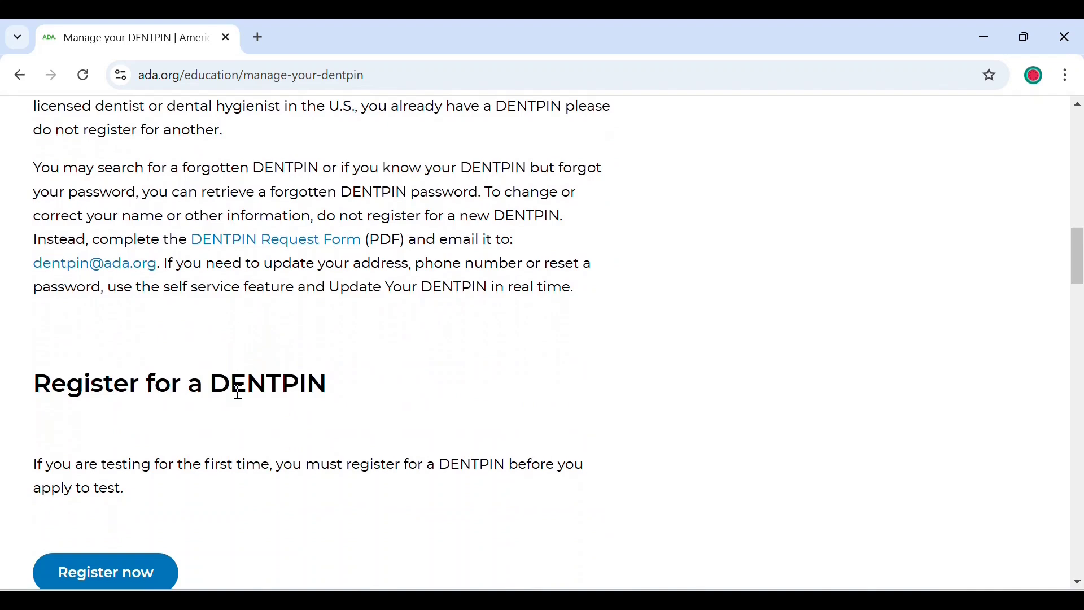
{"action": "scroll", "scroll_direction": "down", "scroll_amount": 3}
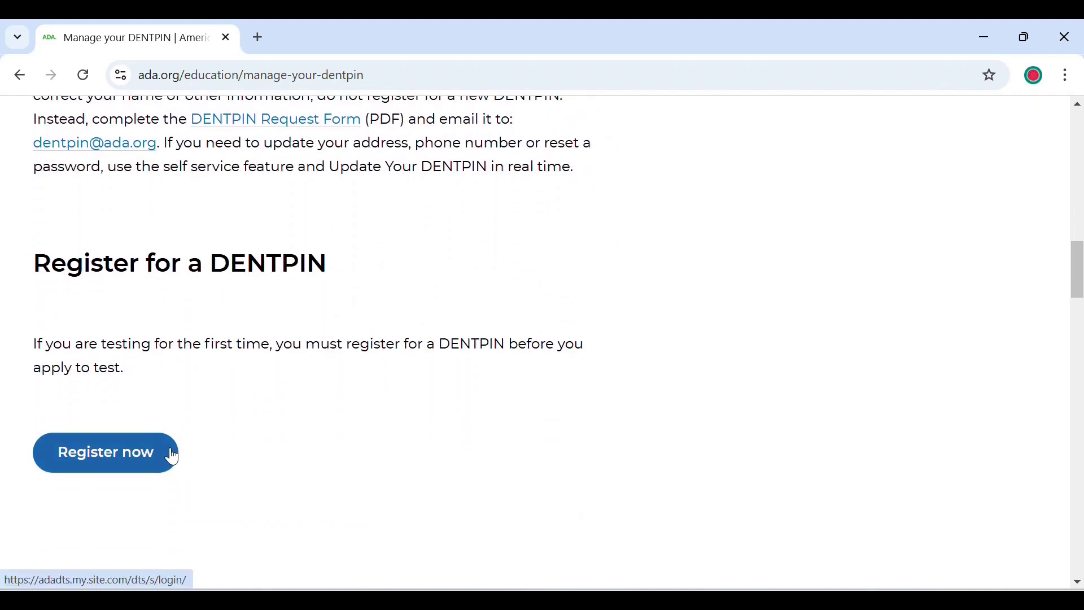
Step: Choose Register now, then the Register link on the login page
{"action": "left_click", "coordinate": [105, 451]}
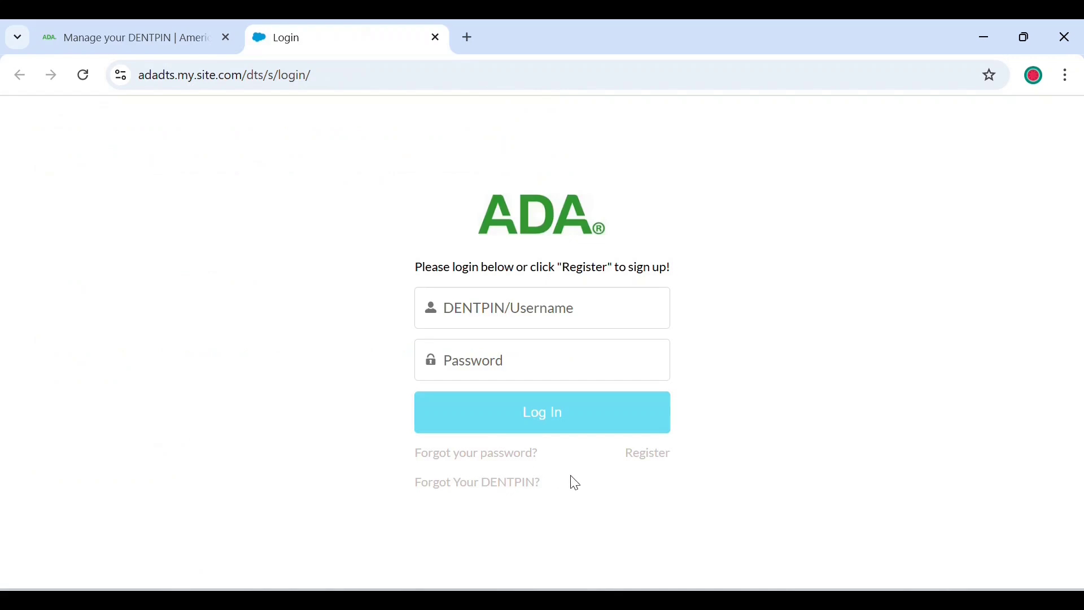
{"action": "mouse_move", "coordinate": [652, 452]}
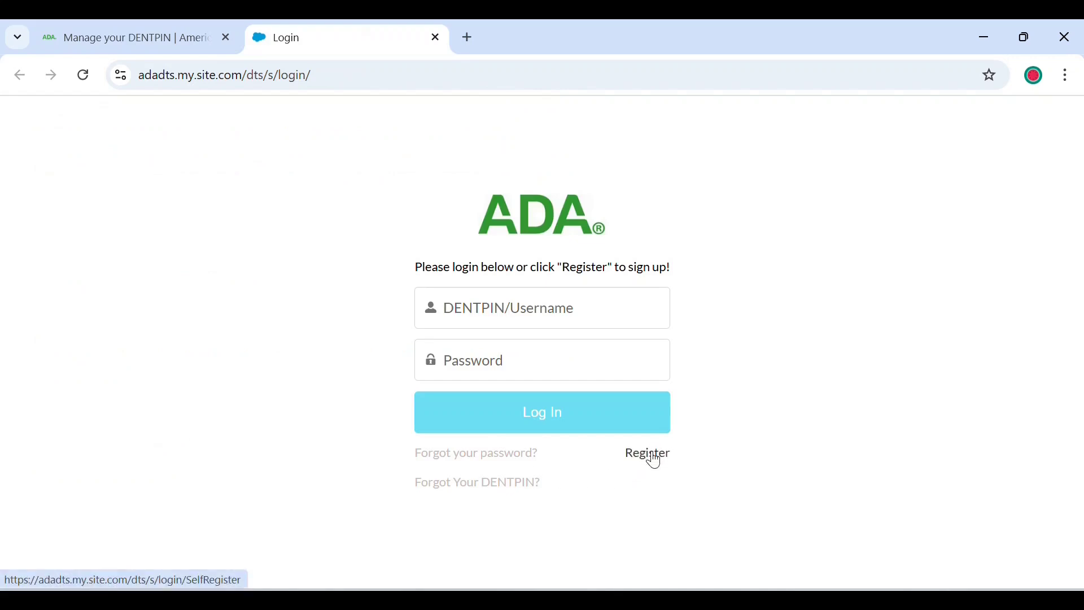
{"action": "left_click", "coordinate": [646, 452]}
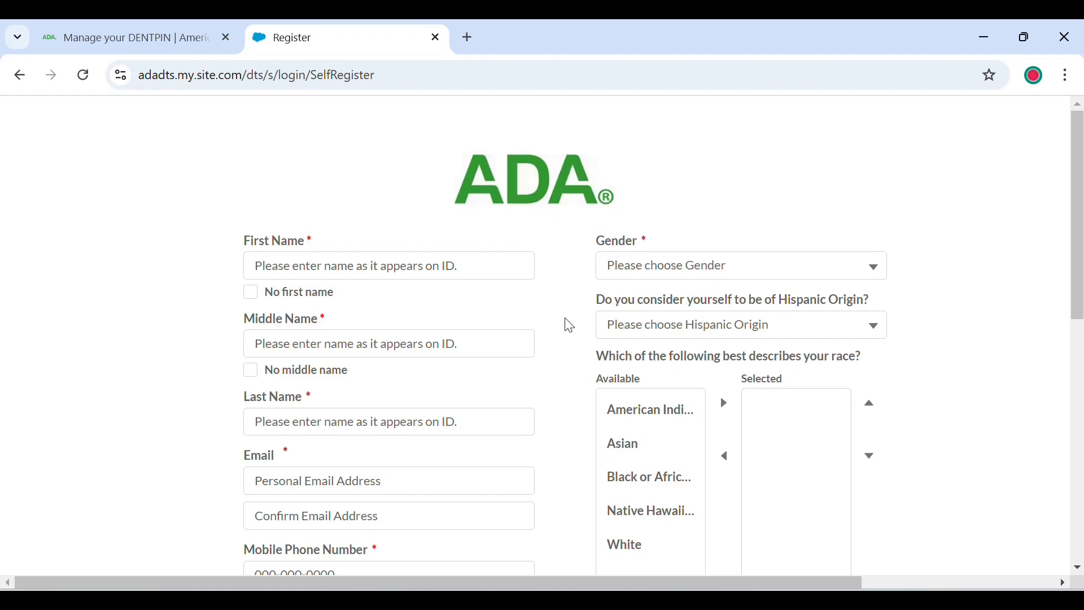
{"action": "scroll", "scroll_direction": "down", "scroll_amount": 3}
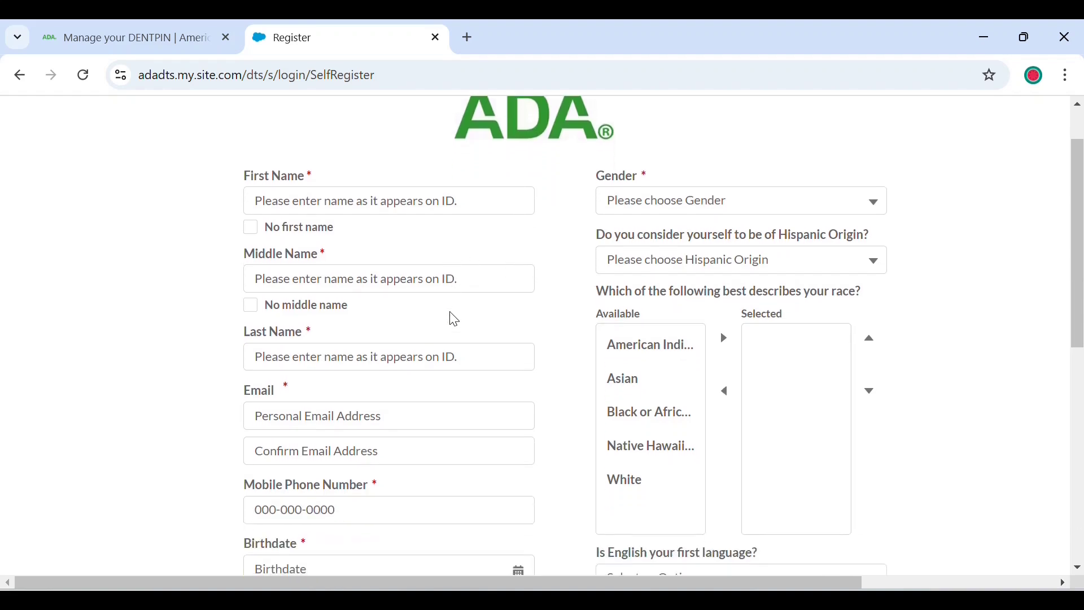
{"action": "scroll", "scroll_direction": "down", "scroll_amount": 3}
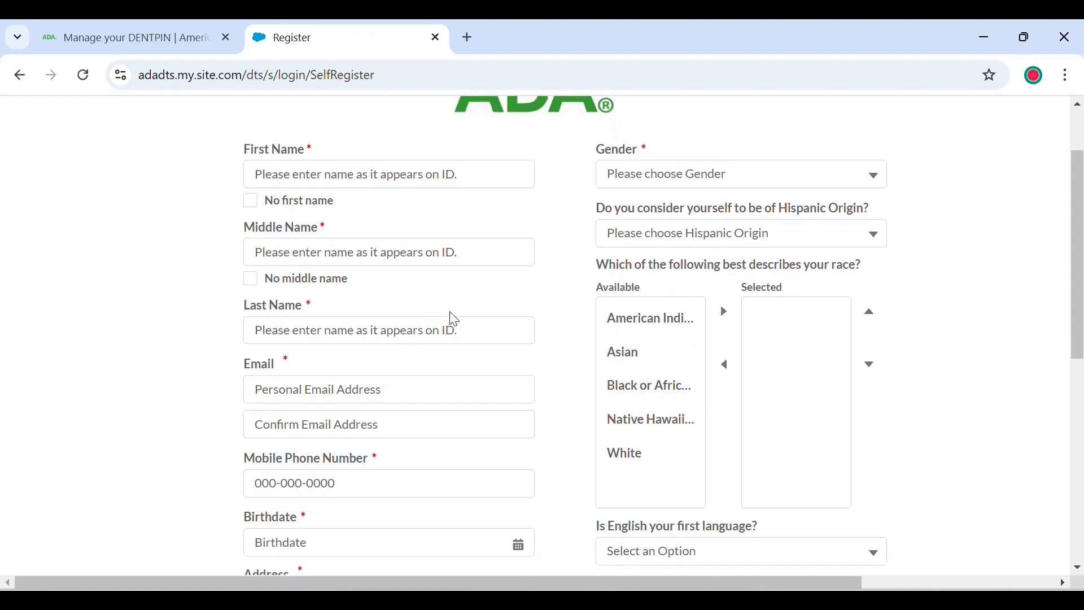
{"action": "scroll", "scroll_direction": "down", "scroll_amount": 3}
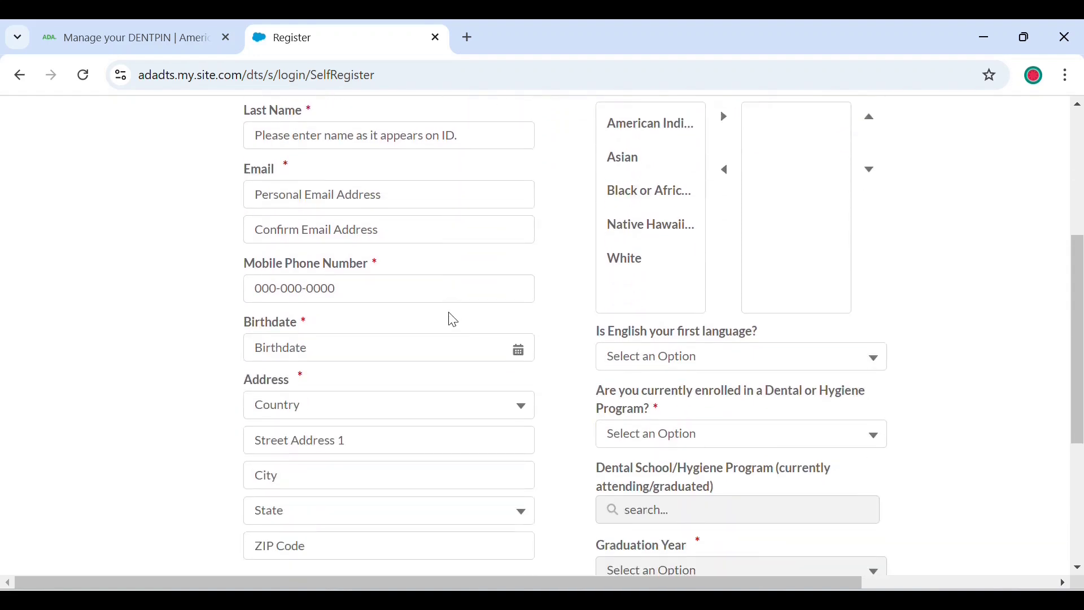
{"action": "scroll", "scroll_direction": "up", "scroll_amount": 3}
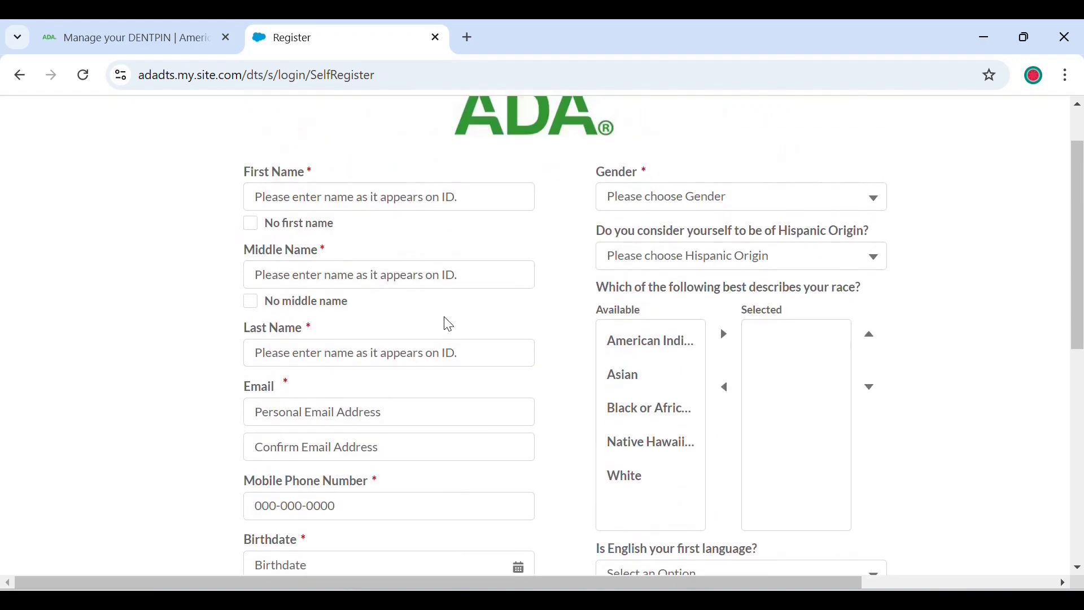
{"action": "mouse_move", "coordinate": [537, 262]}
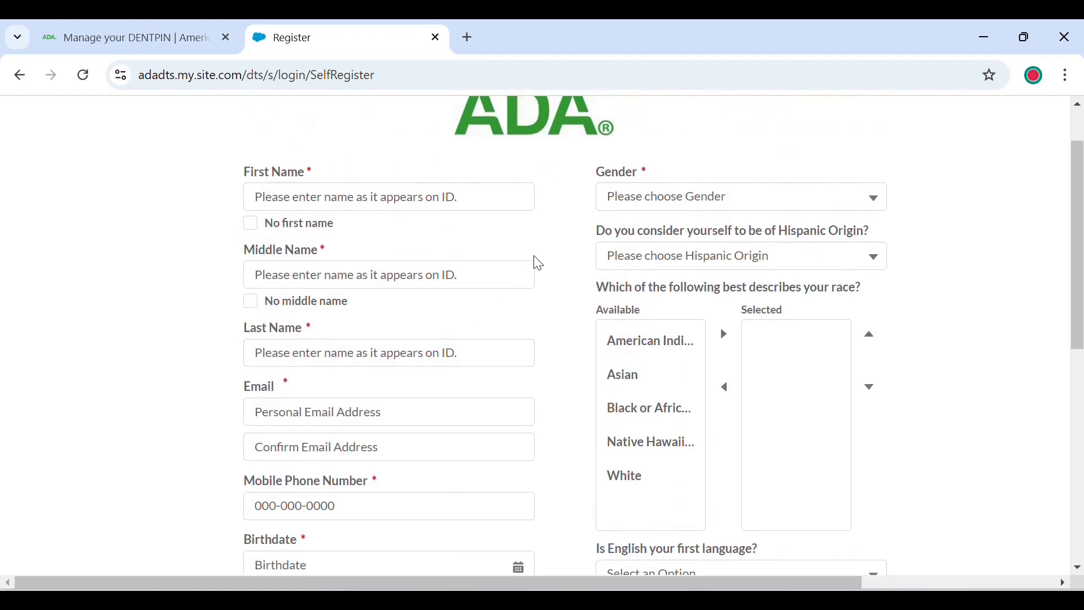
{"action": "mouse_move", "coordinate": [617, 233]}
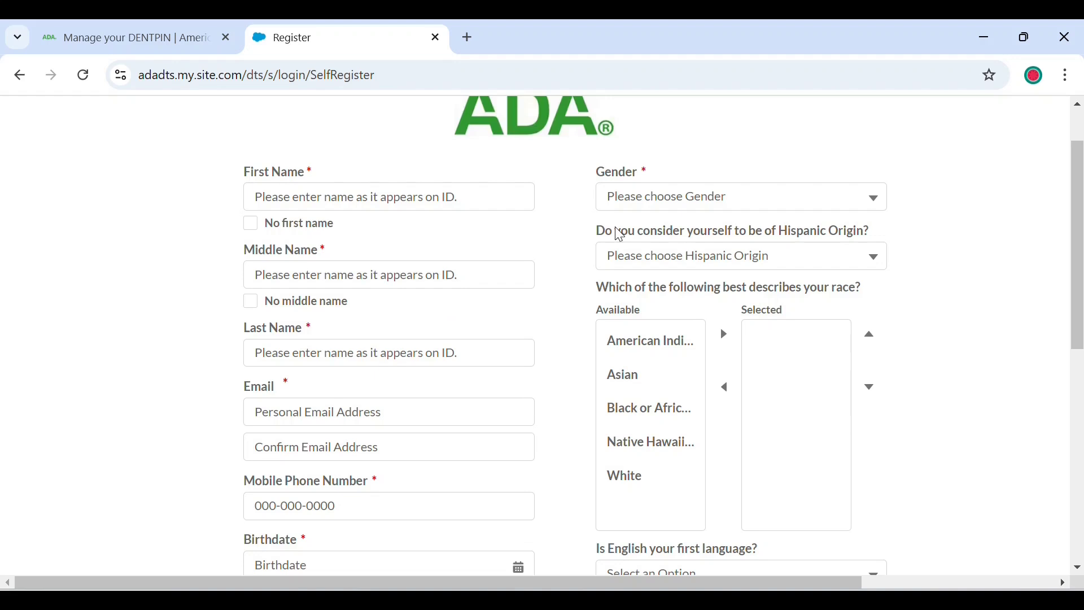
{"action": "scroll", "scroll_direction": "down", "scroll_amount": 3}
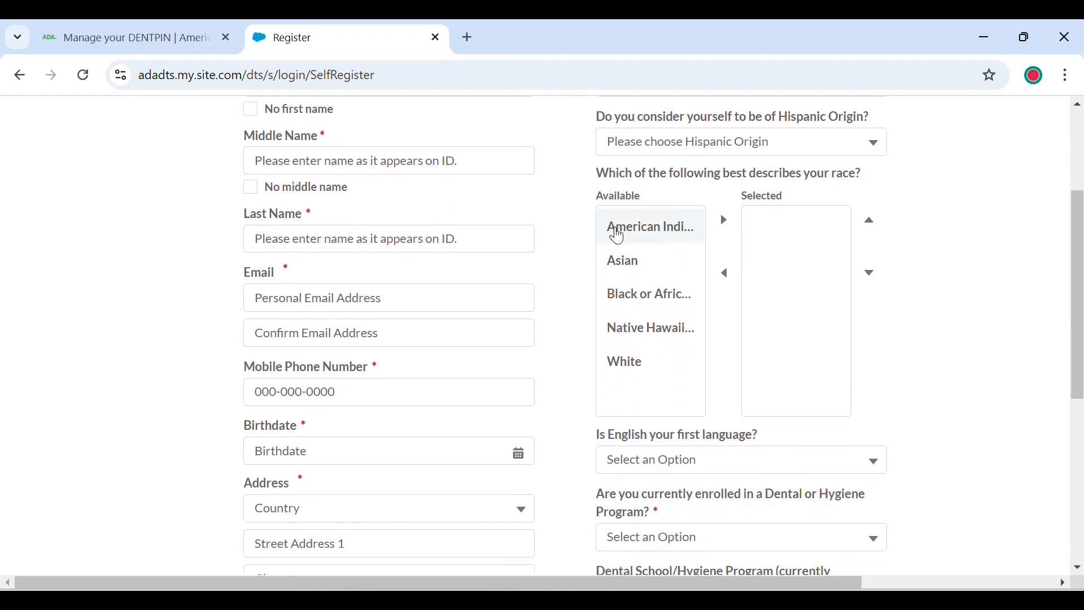
{"action": "scroll", "scroll_direction": "down", "scroll_amount": 3}
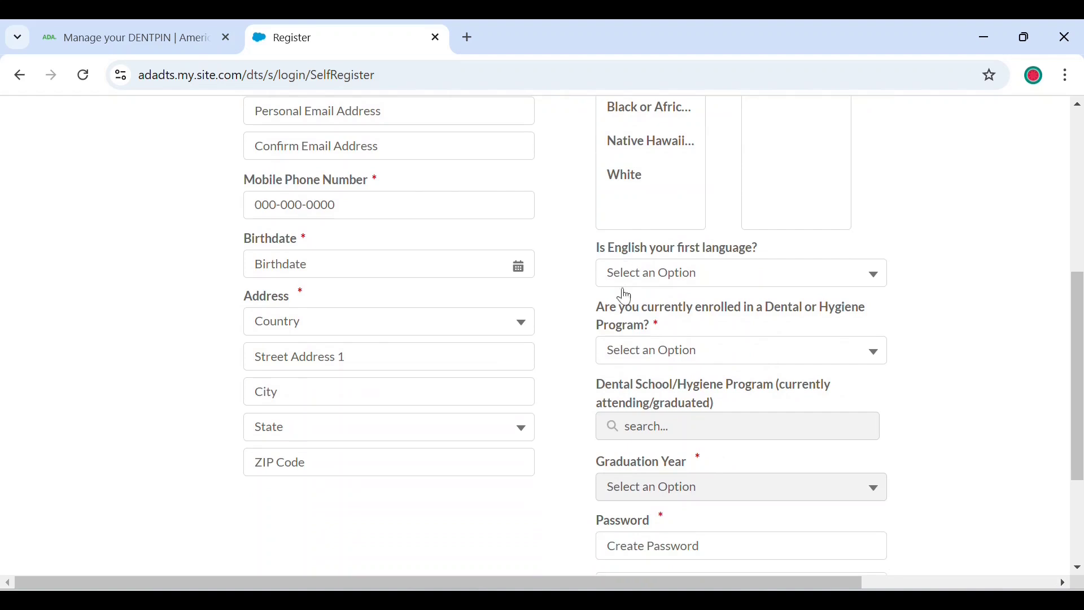
{"action": "mouse_move", "coordinate": [617, 343]}
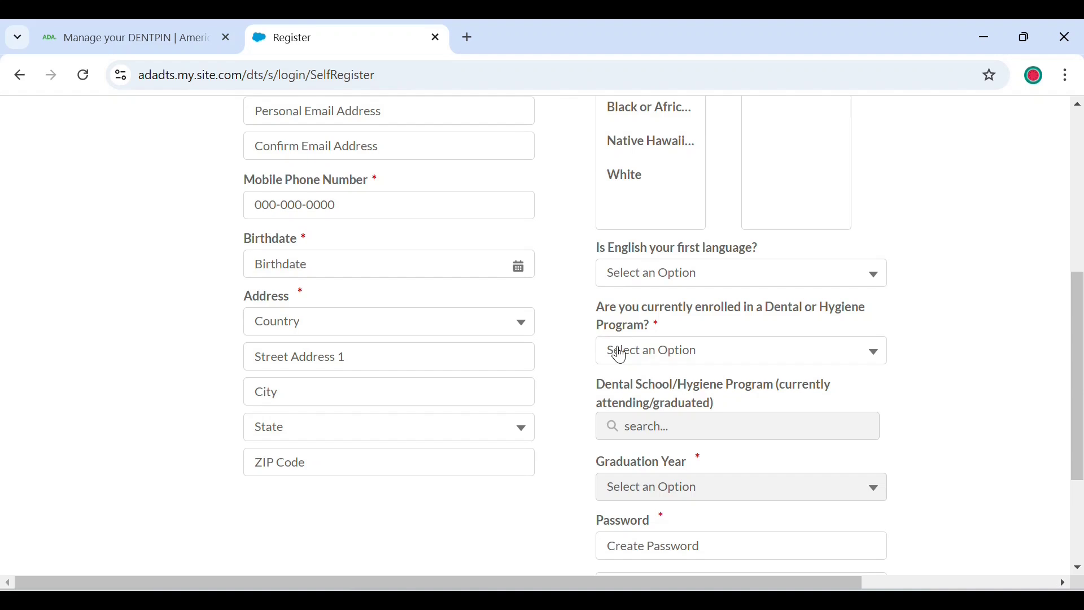
Step: Answer enrollment 'Yes, Dental School', search 'university', then dismiss the results unselected
{"action": "left_click", "coordinate": [740, 350]}
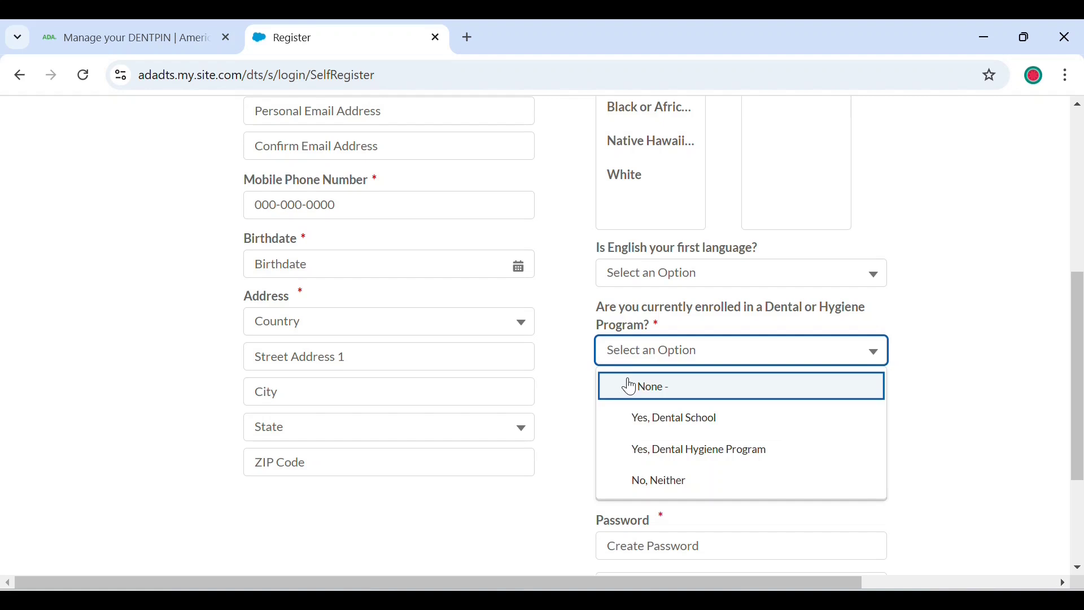
{"action": "mouse_move", "coordinate": [648, 417]}
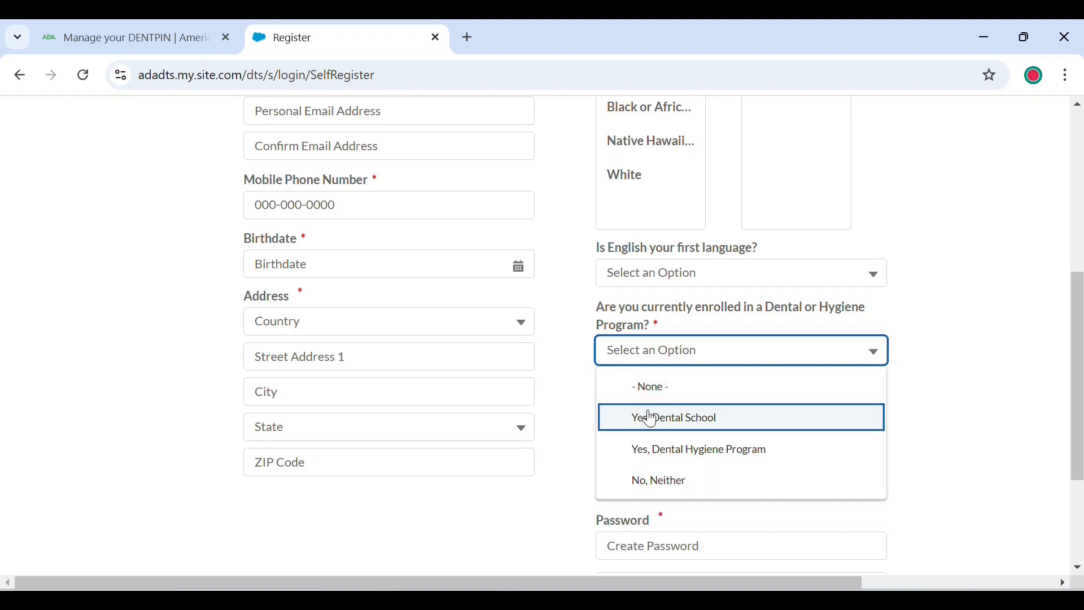
{"action": "left_click", "coordinate": [673, 417]}
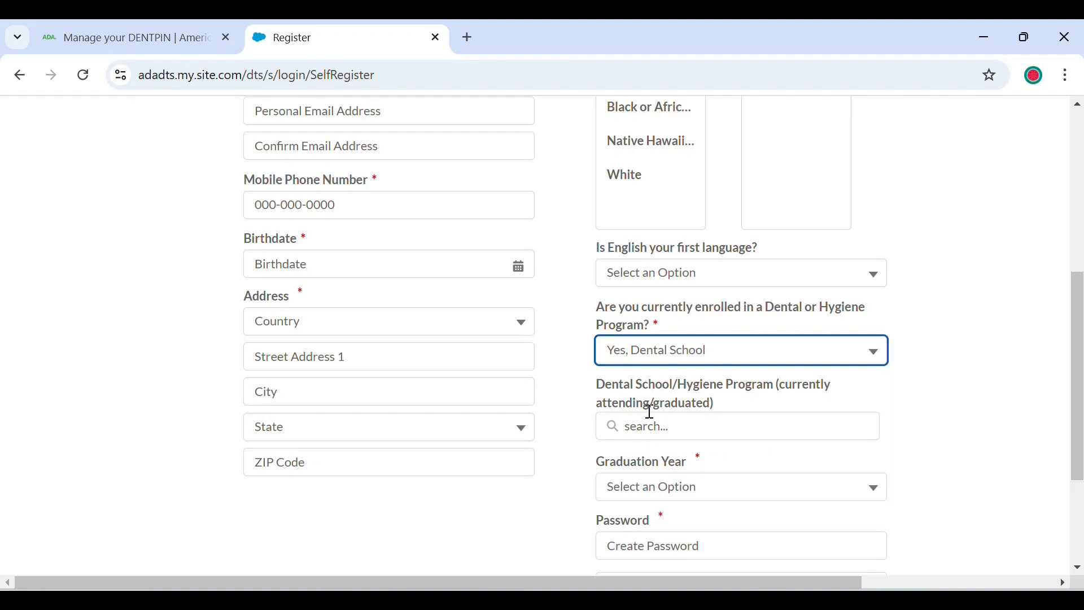
{"action": "mouse_move", "coordinate": [653, 377]}
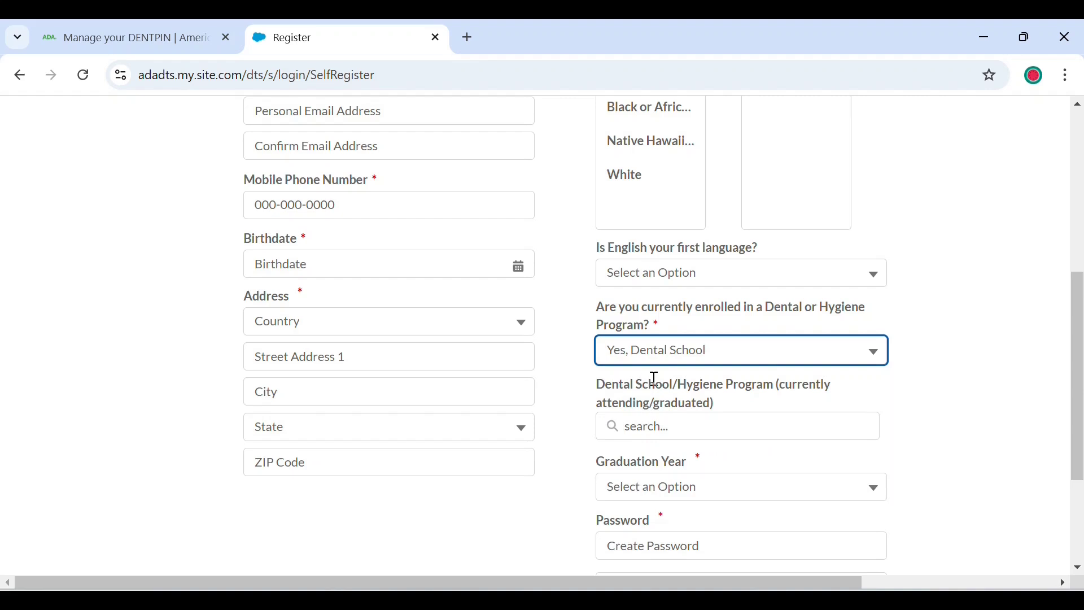
{"action": "mouse_move", "coordinate": [733, 379]}
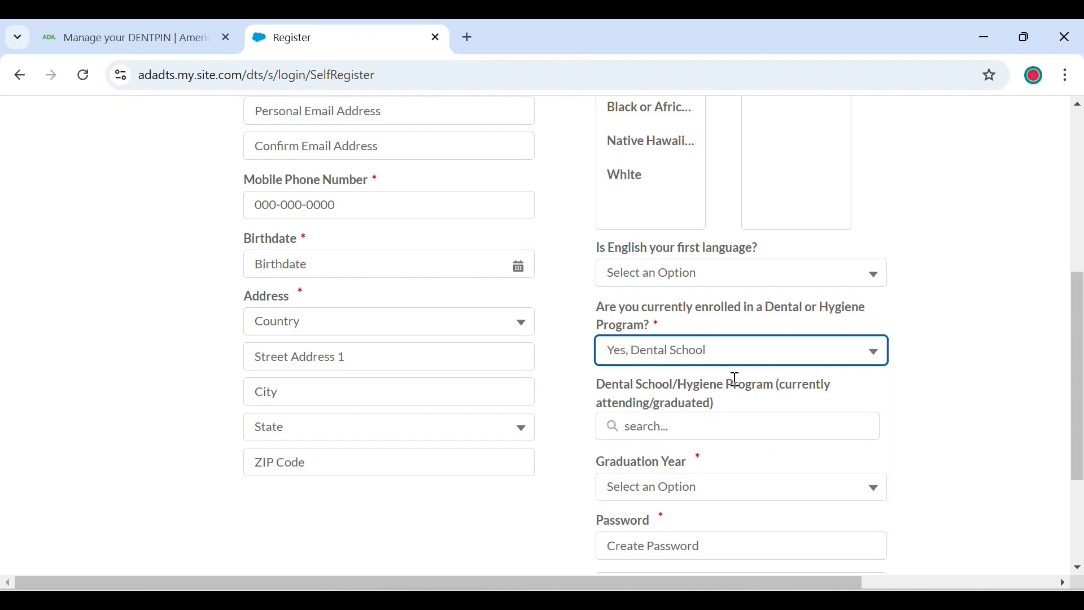
{"action": "left_click", "coordinate": [737, 426]}
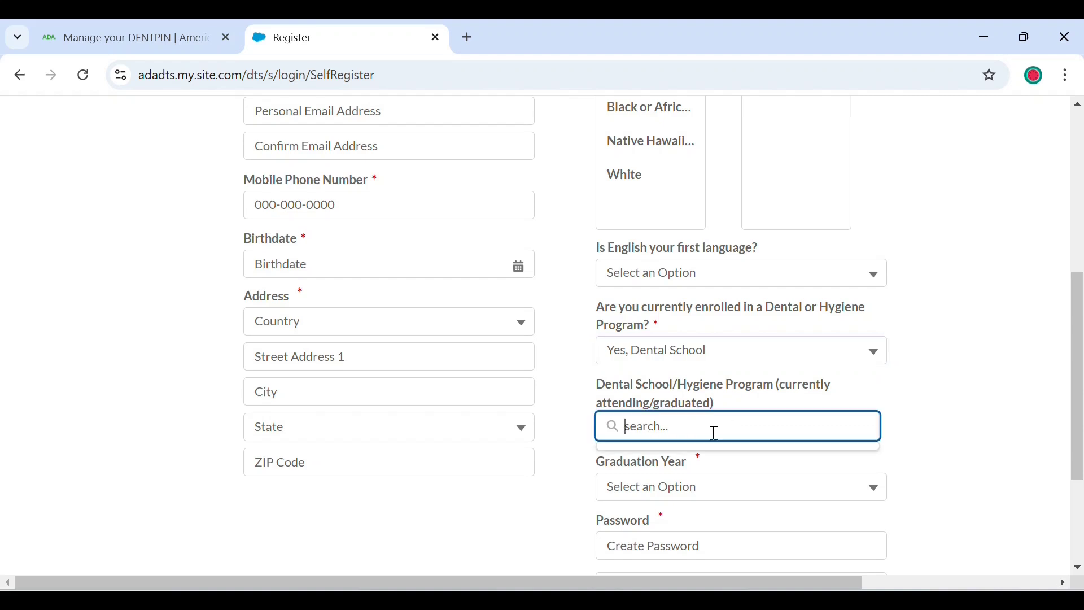
{"action": "type", "text": "univer"}
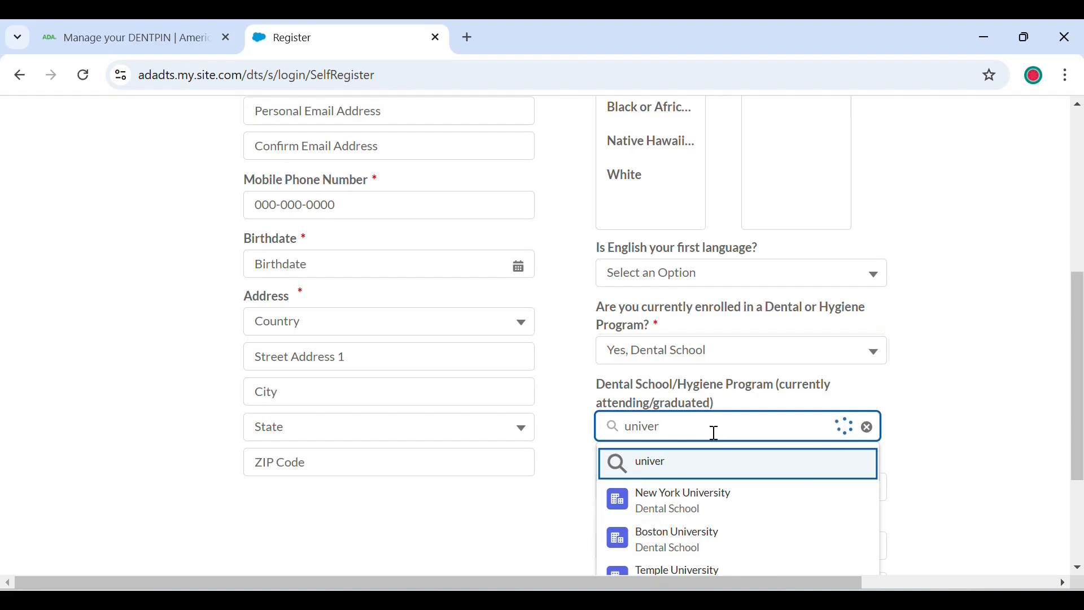
{"action": "type", "text": "sity"}
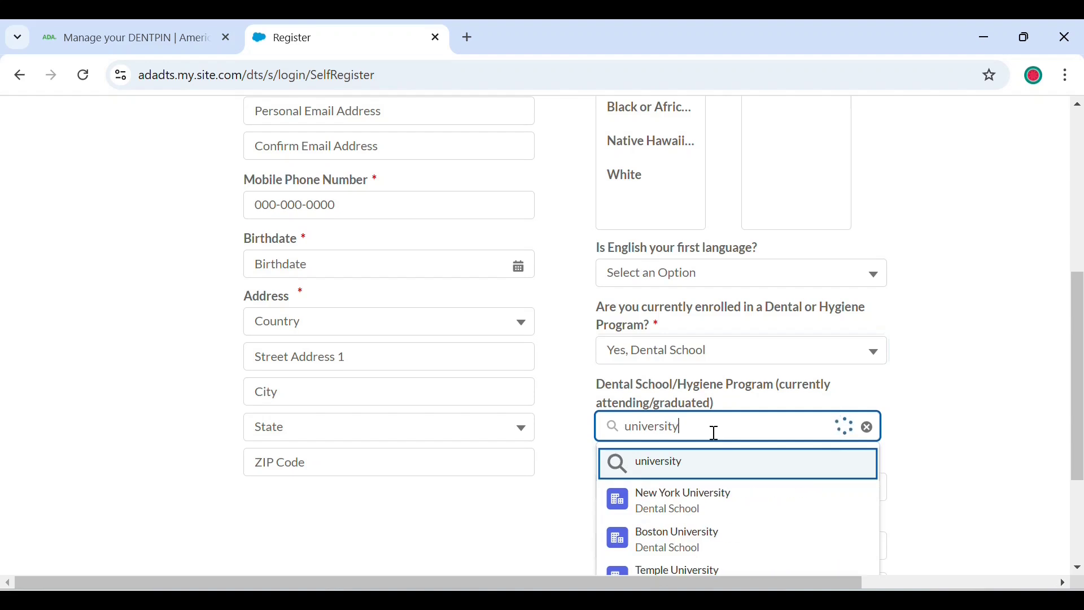
{"action": "scroll", "scroll_direction": "down", "scroll_amount": 3}
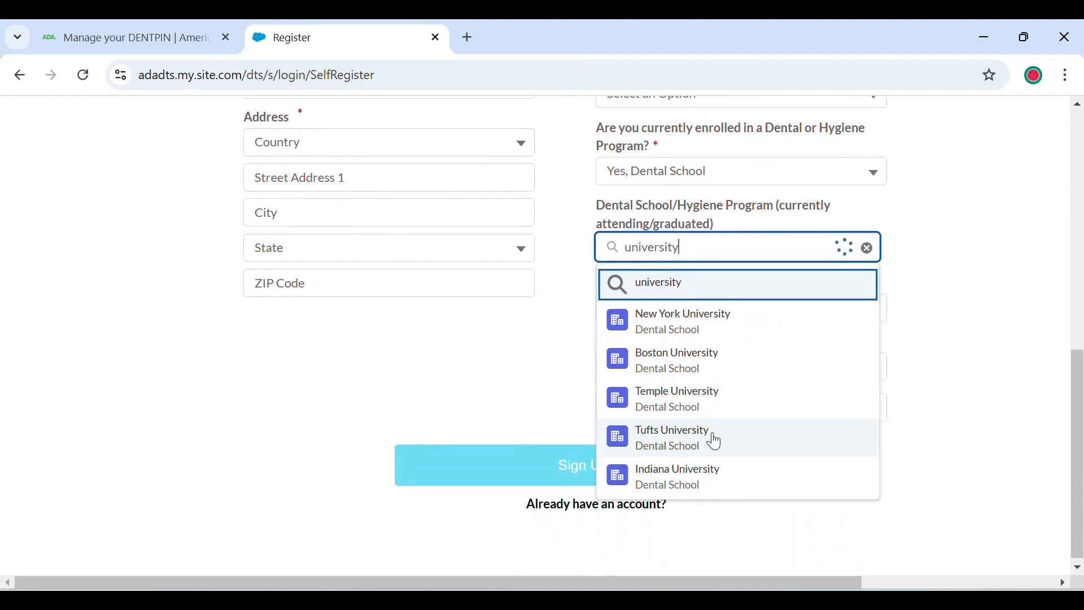
{"action": "scroll", "scroll_direction": "down", "scroll_amount": 3}
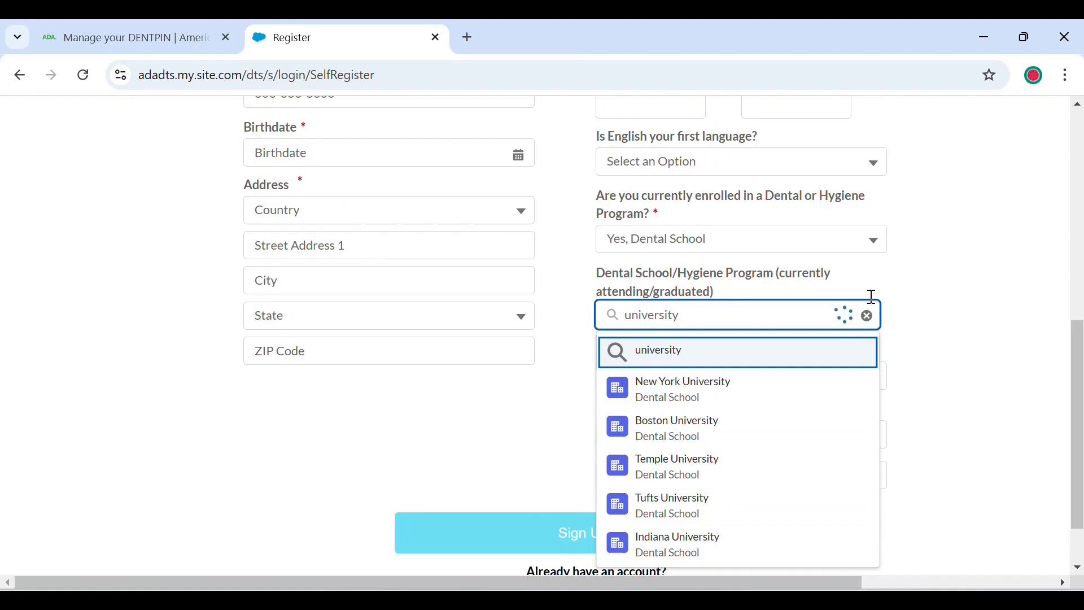
{"action": "left_click", "coordinate": [866, 314]}
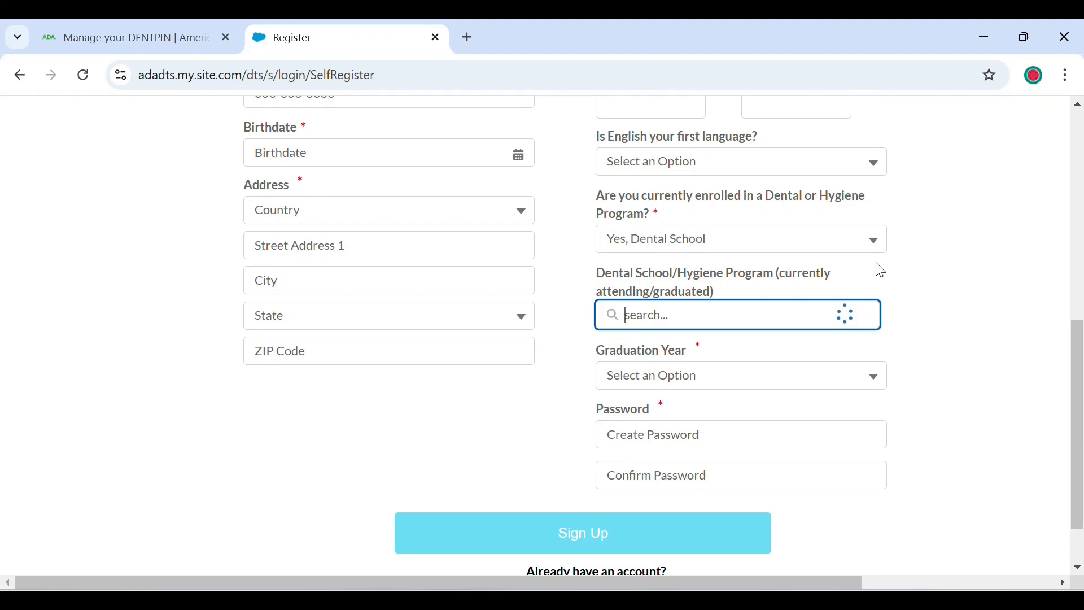
{"action": "mouse_move", "coordinate": [873, 257]}
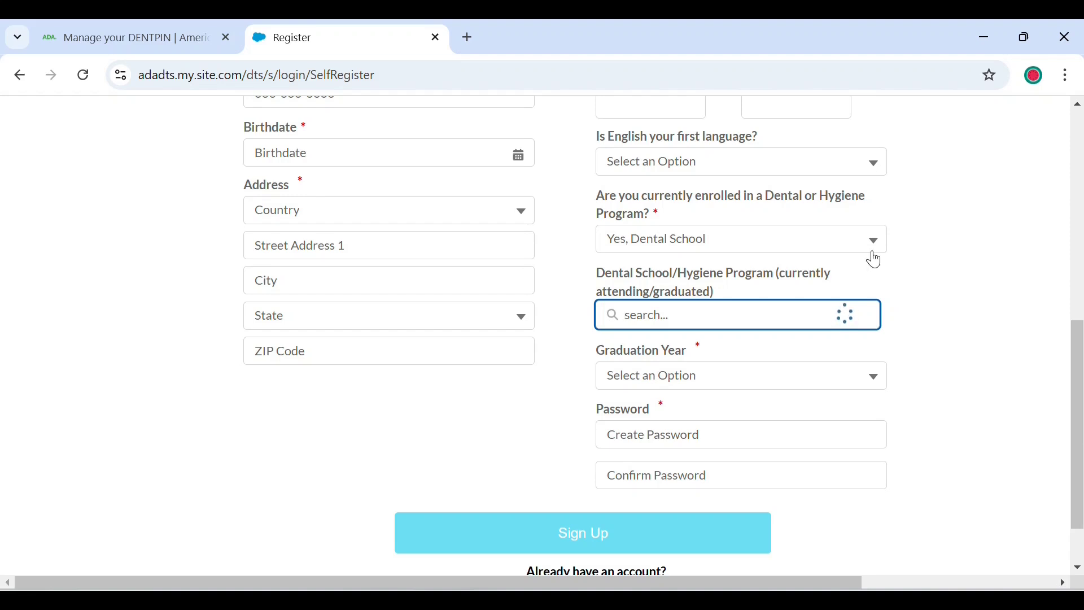
{"action": "mouse_move", "coordinate": [832, 378]}
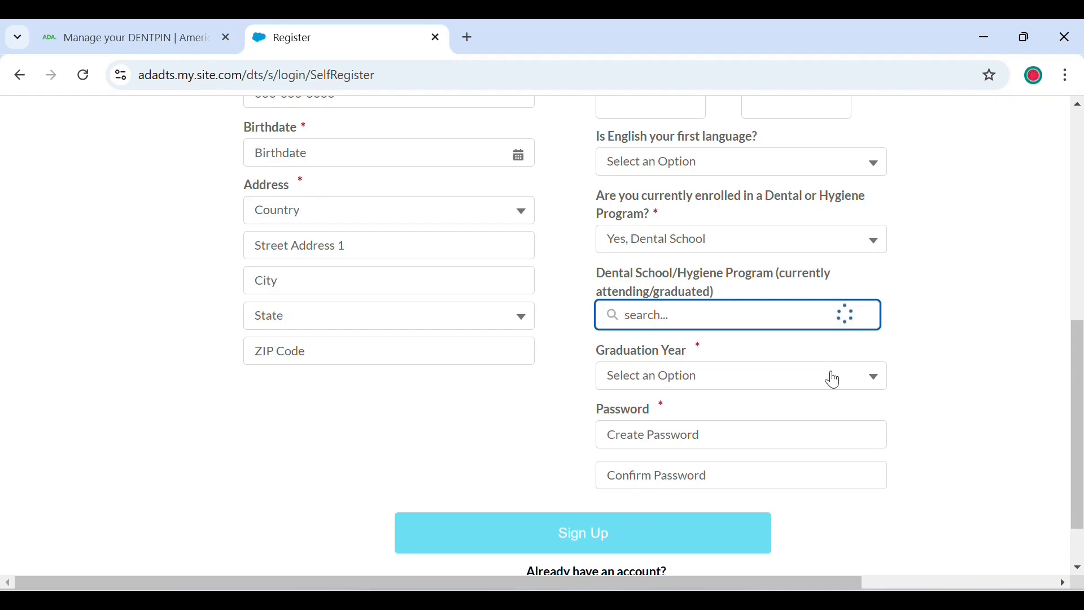
{"action": "mouse_move", "coordinate": [878, 252]}
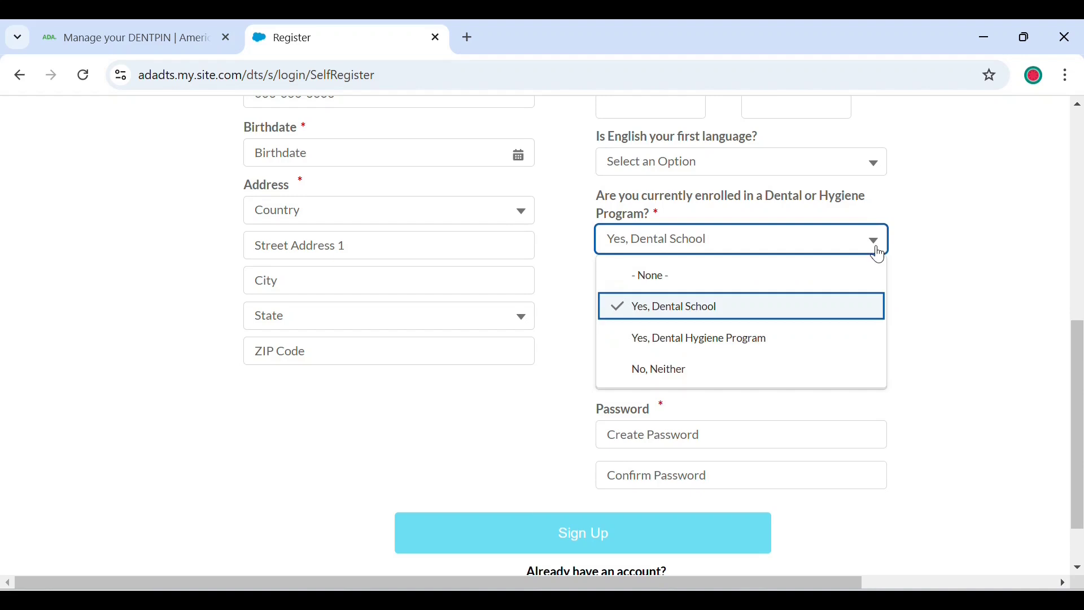
{"action": "mouse_move", "coordinate": [803, 384]}
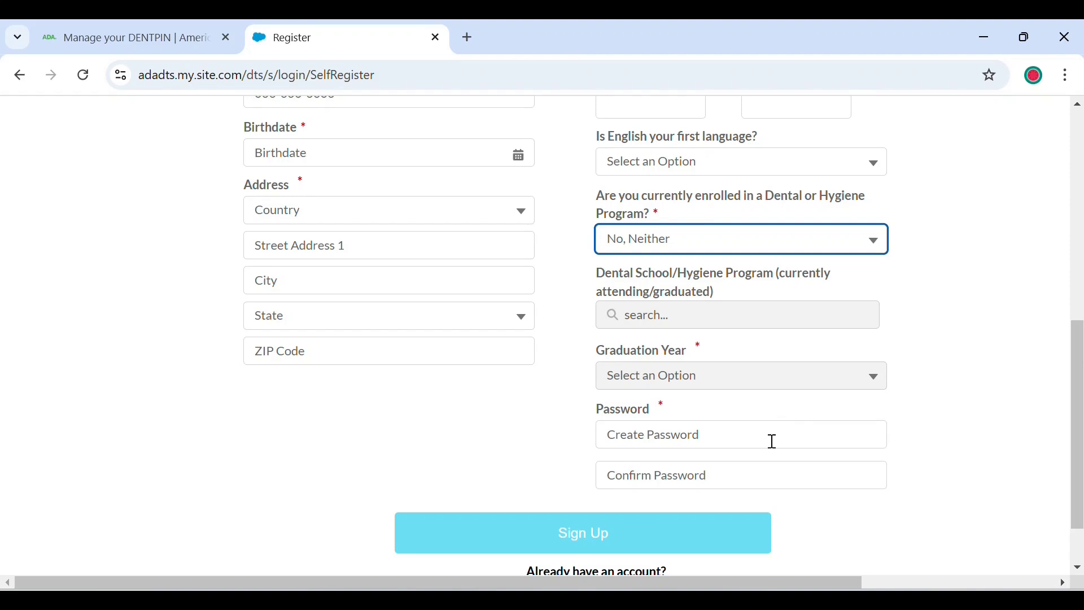
{"action": "mouse_move", "coordinate": [768, 443]}
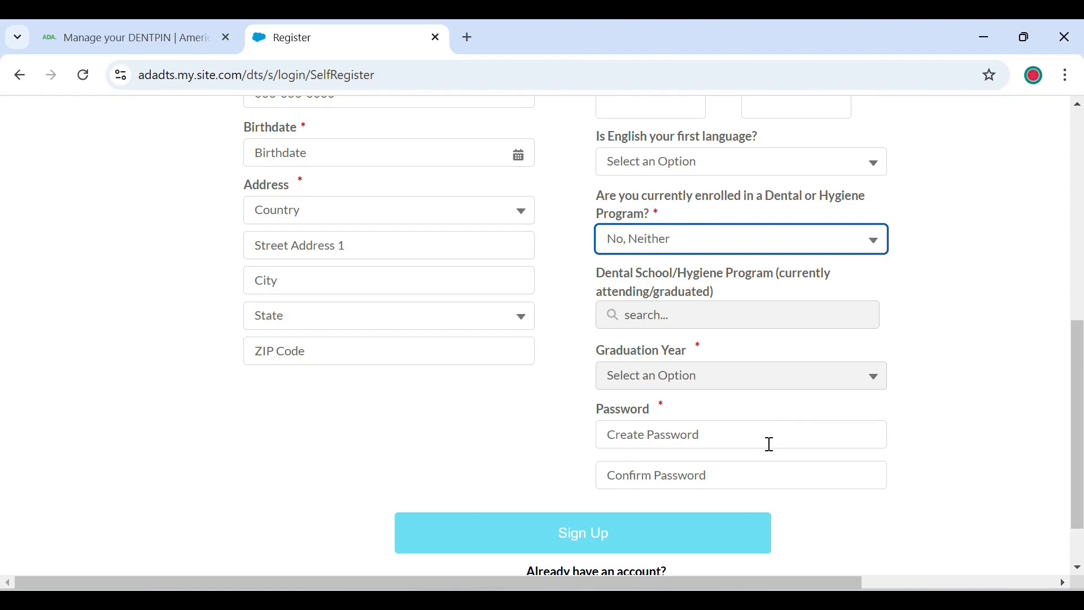
{"action": "mouse_move", "coordinate": [678, 518]}
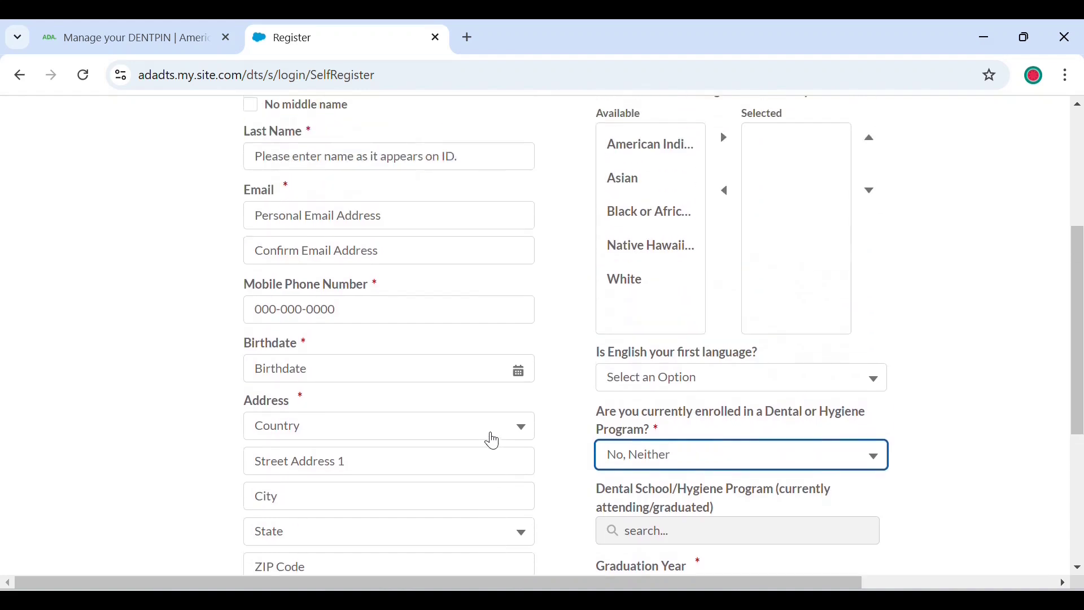
Step: Scroll down to review the form after choosing 'No, Neither'
{"action": "scroll", "scroll_direction": "down", "scroll_amount": 3}
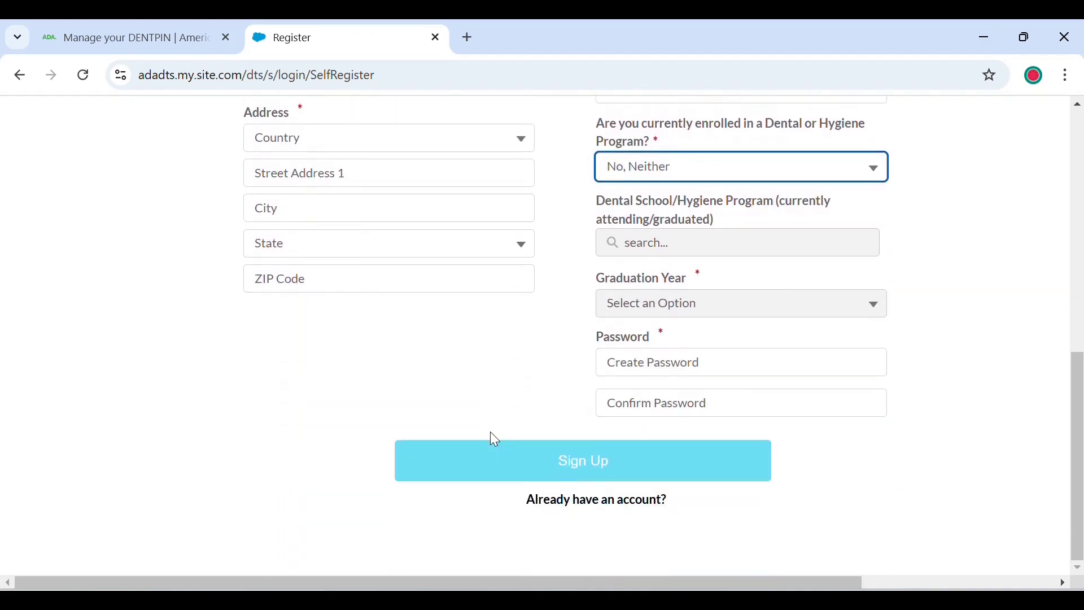